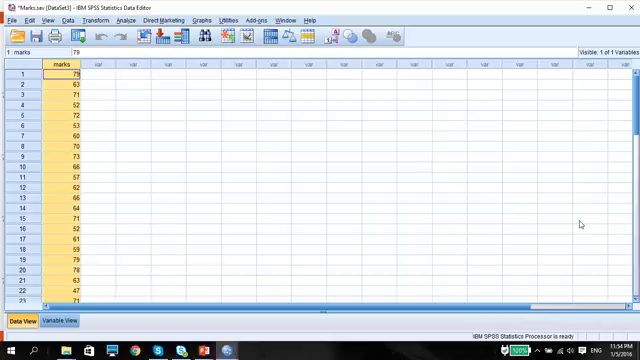
pyautogui.moveTo(444, 166)
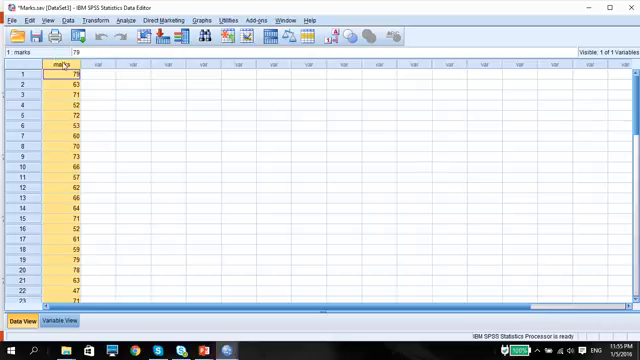
pyautogui.moveTo(56, 64)
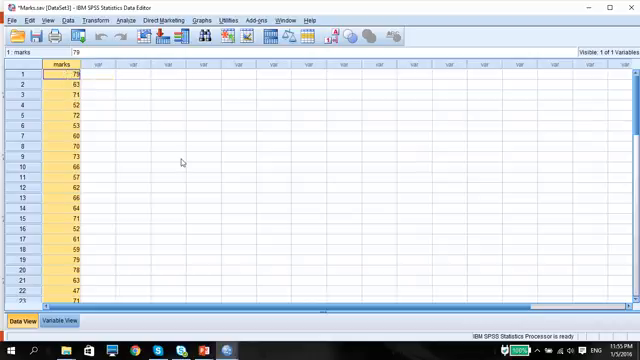
pyautogui.moveTo(202, 140)
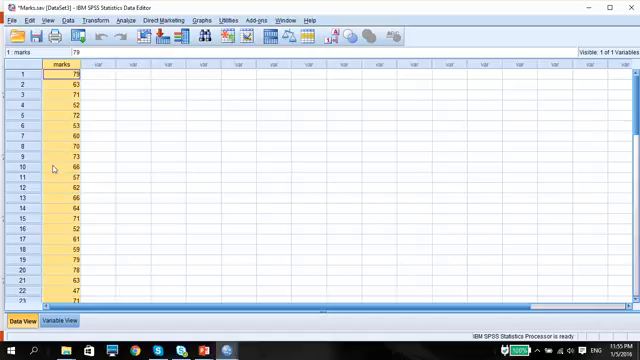
pyautogui.moveTo(128, 192)
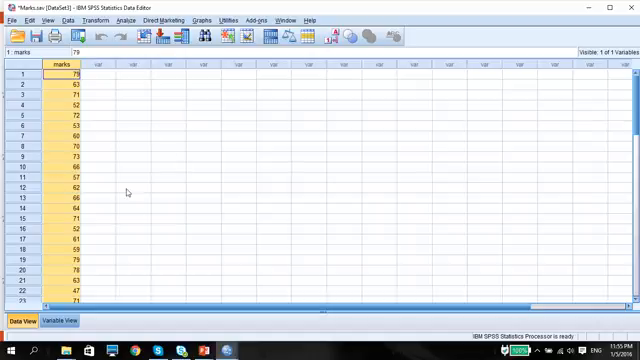
pyautogui.moveTo(120, 204)
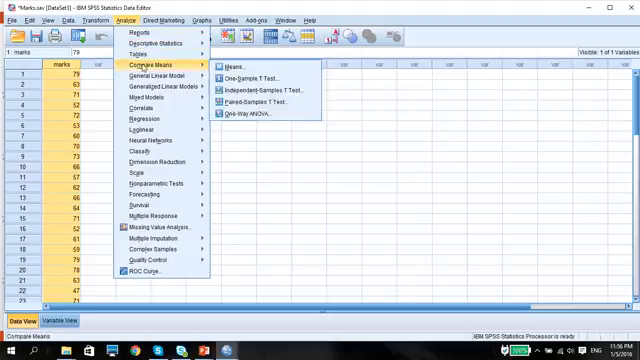
pyautogui.moveTo(258, 76)
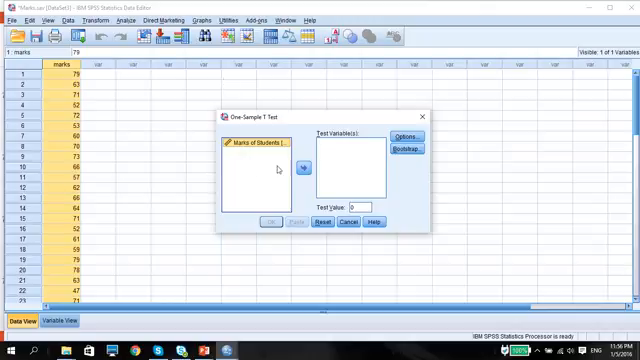
# - Run a one-sample t-test on Marks of Students with test value 70
pyautogui.click(304, 168)
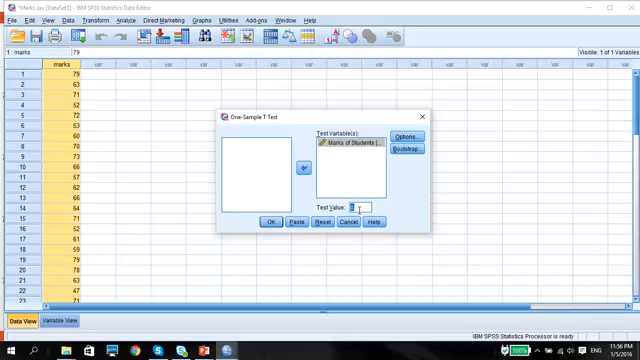
pyautogui.write('70')
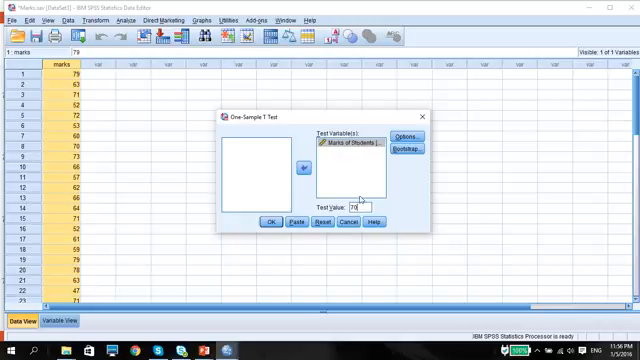
pyautogui.tripleClick(352, 210)
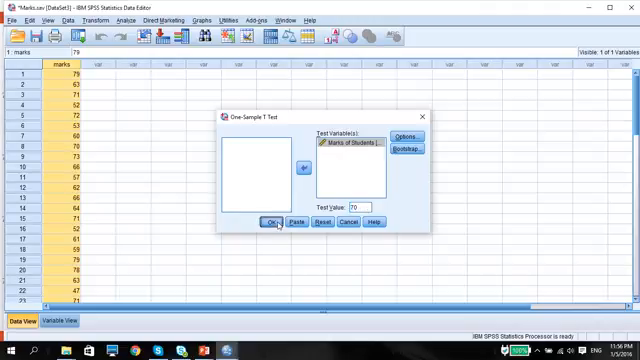
pyautogui.click(272, 218)
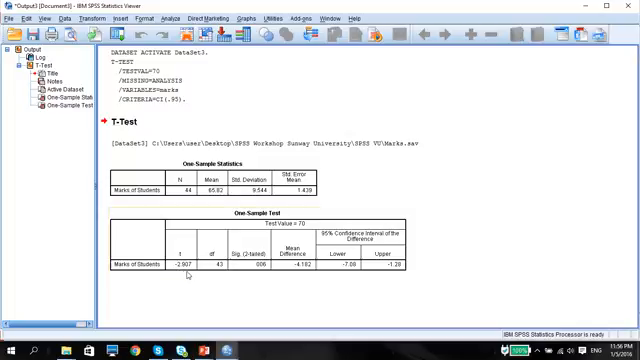
pyautogui.moveTo(170, 272)
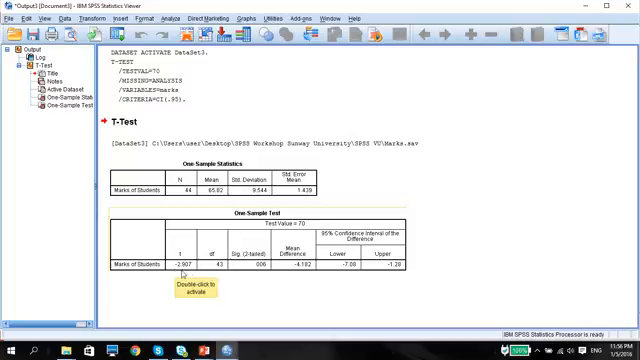
pyautogui.moveTo(178, 276)
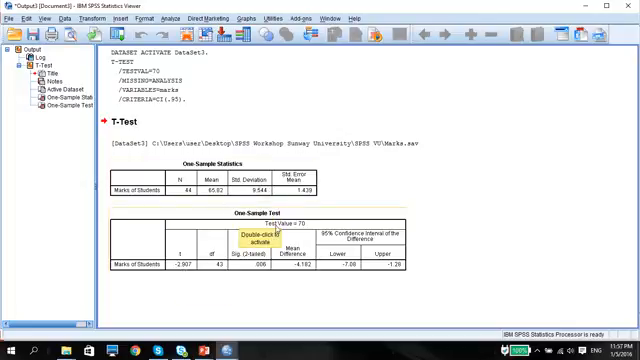
pyautogui.moveTo(236, 264)
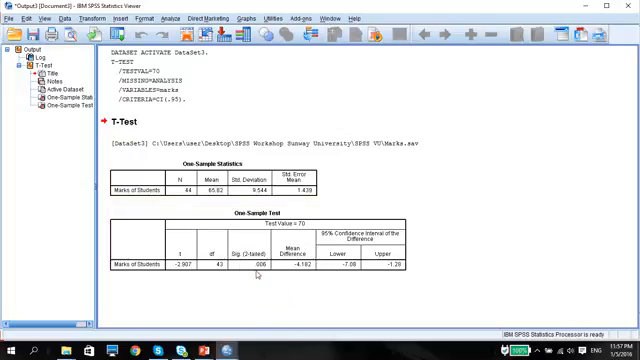
pyautogui.moveTo(240, 258)
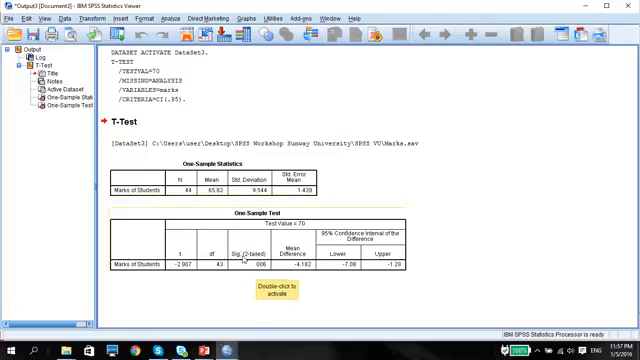
pyautogui.moveTo(248, 270)
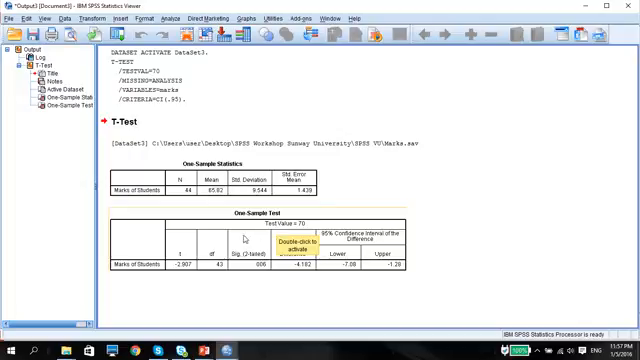
pyautogui.moveTo(246, 238)
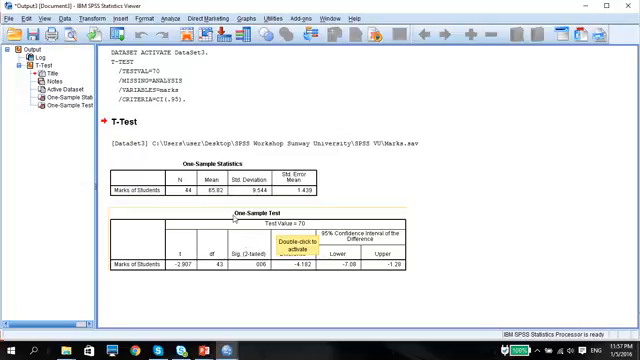